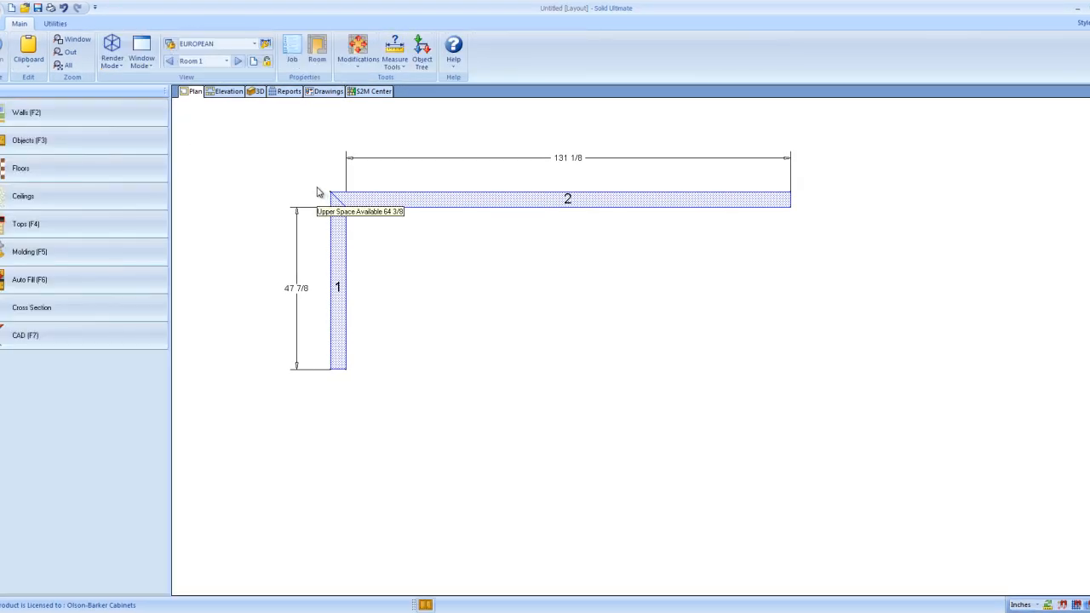
pyautogui.moveTo(285, 165)
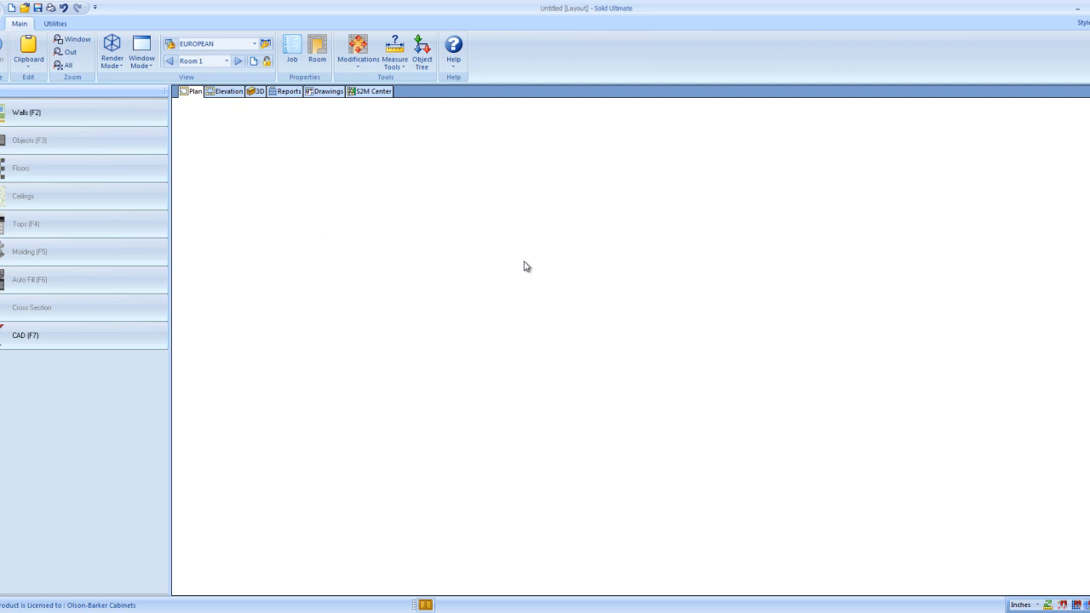
pyautogui.moveTo(259, 119)
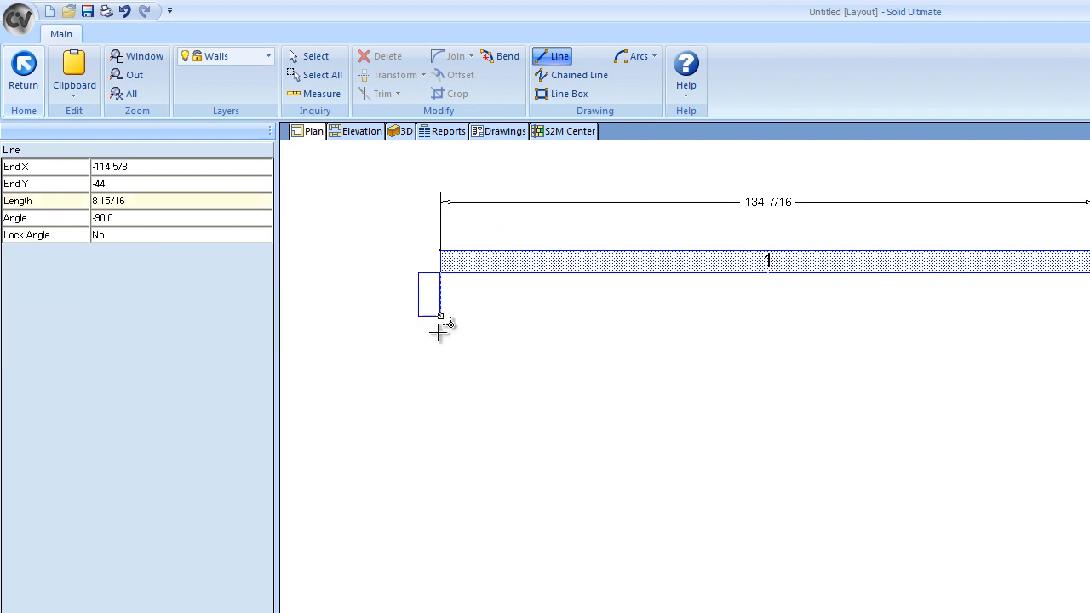
# Finish the second wall at the corner and return to the room layout.
pyautogui.click(440, 320)
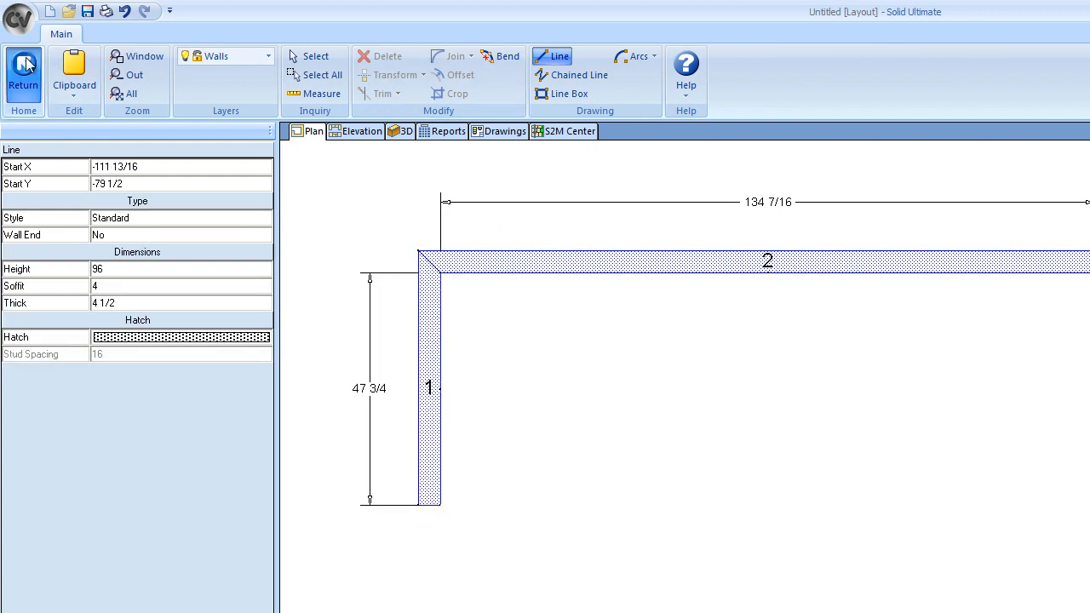
pyautogui.click(24, 71)
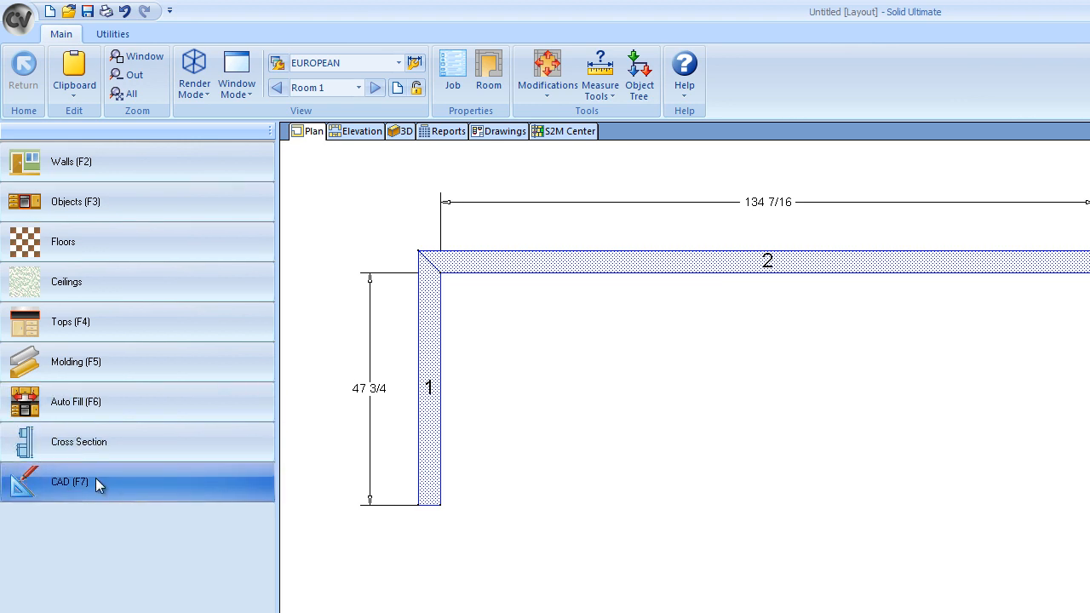
# Enter CAD drafting mode (F7) over the L-shaped wall plan.
pyautogui.click(69, 482)
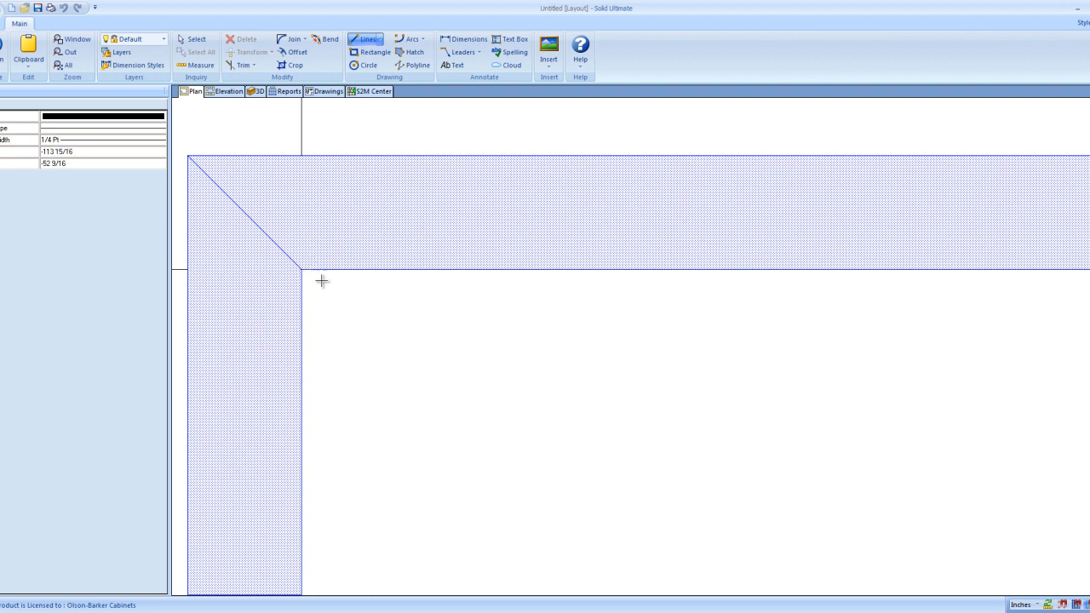
pyautogui.moveTo(348, 288)
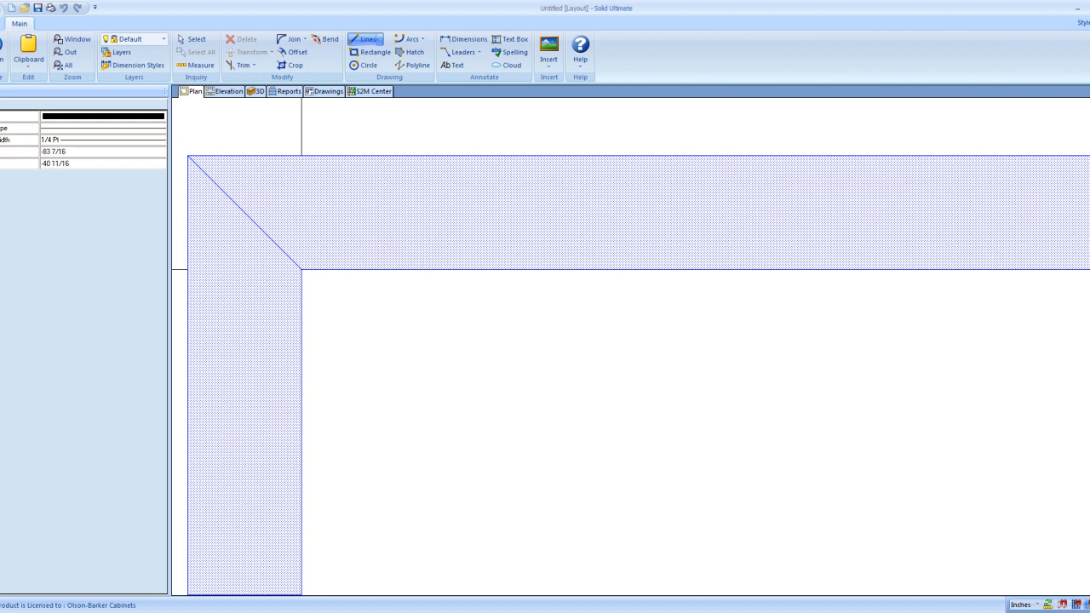
pyautogui.moveTo(330, 289)
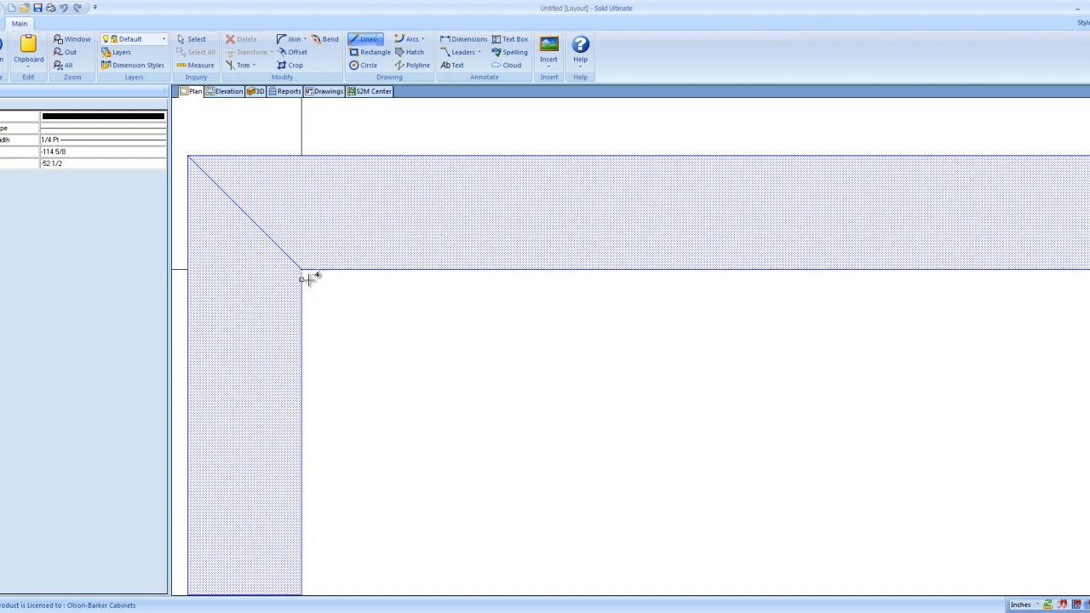
# Draw a line from the inside wall corner out along the inner face of wall 2.
pyautogui.click(340, 271)
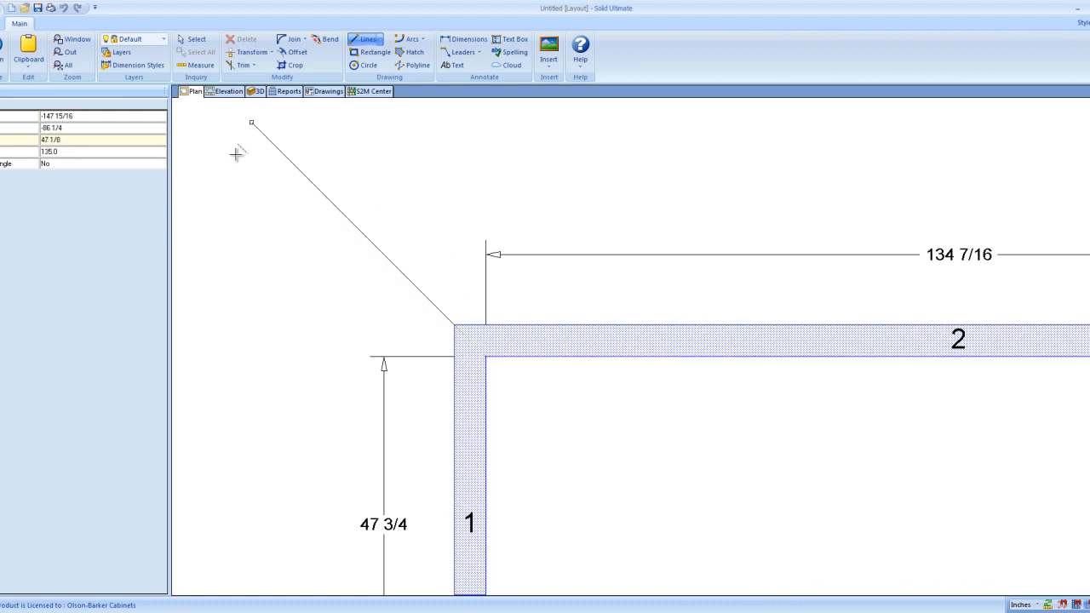
pyautogui.moveTo(252, 123); pyautogui.dragTo(174, 186)
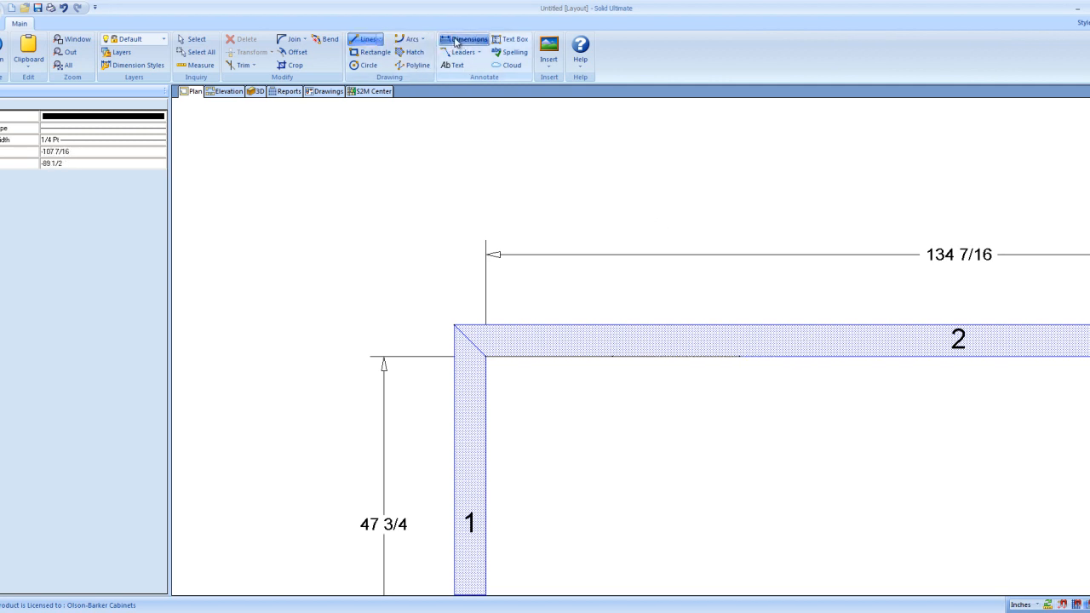
# Add a linear dimension reading 36 between the line's endpoints along wall 2.
pyautogui.click(464, 39)
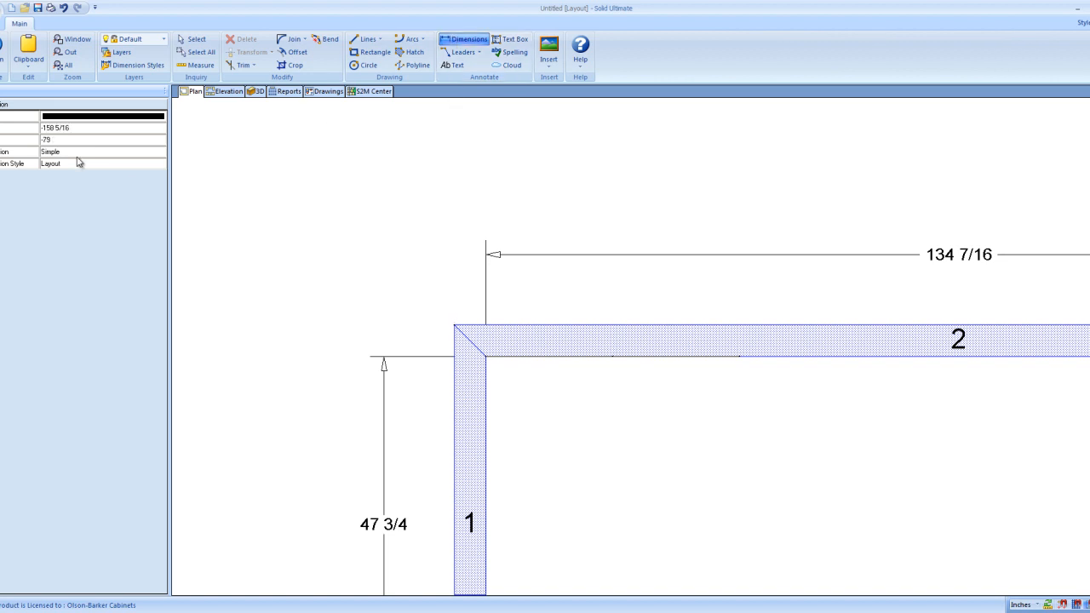
pyautogui.moveTo(75, 157)
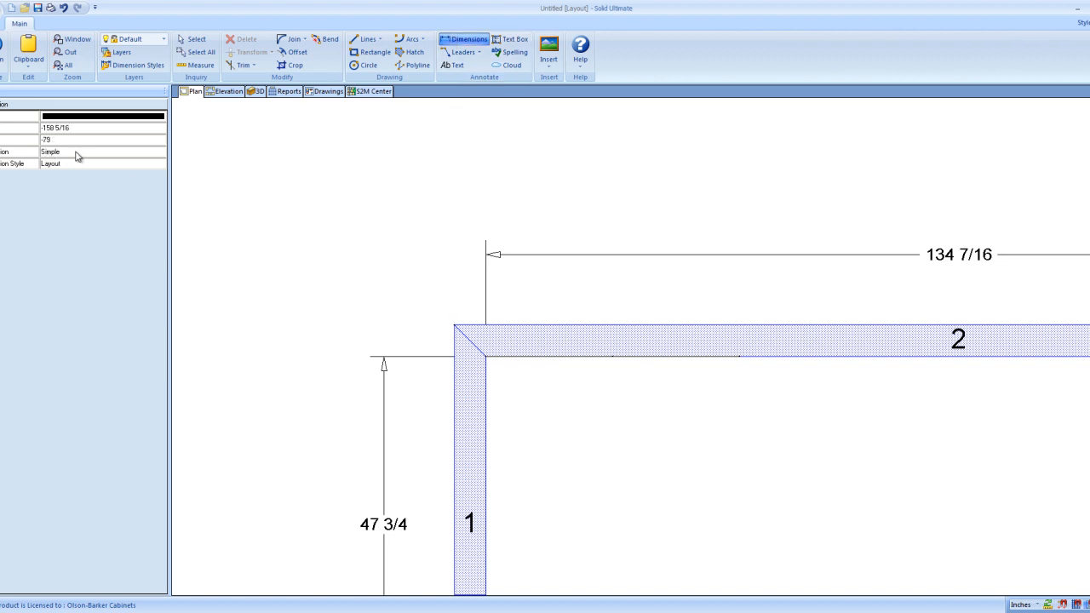
pyautogui.click(160, 152)
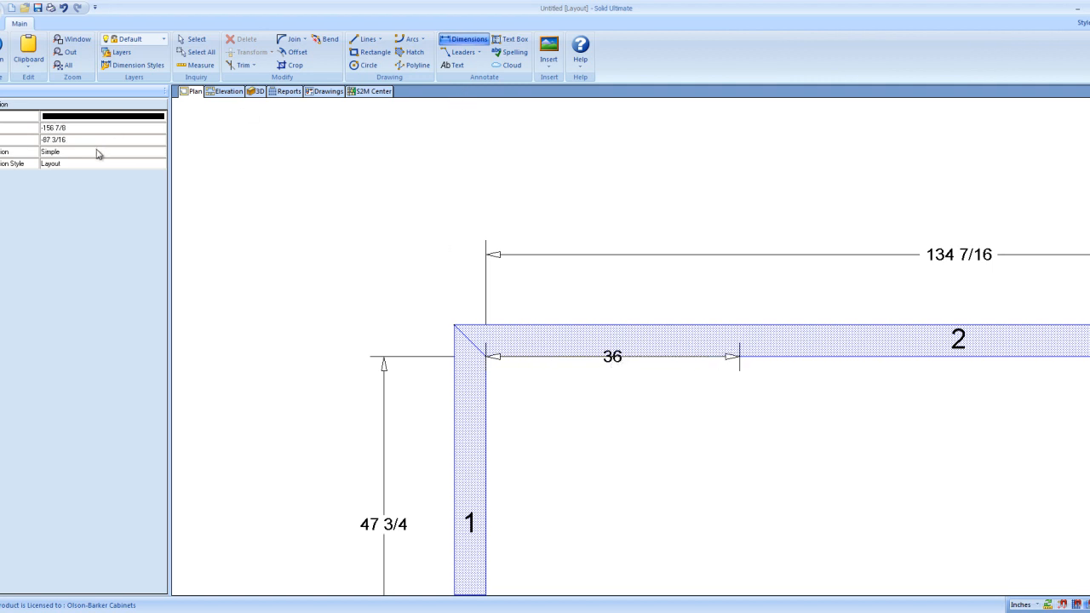
pyautogui.click(485, 354)
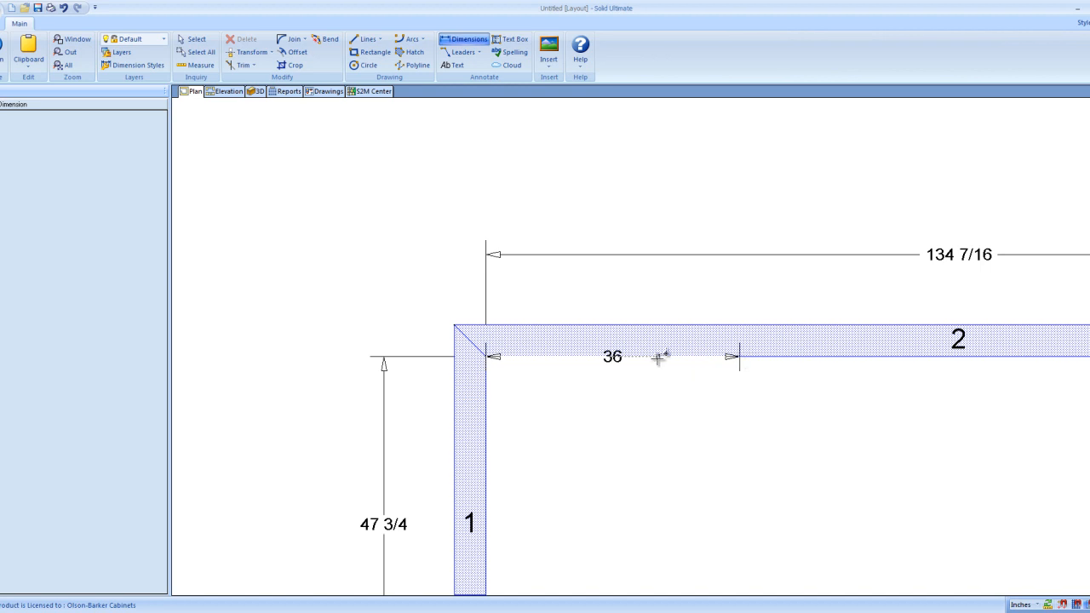
pyautogui.click(613, 356)
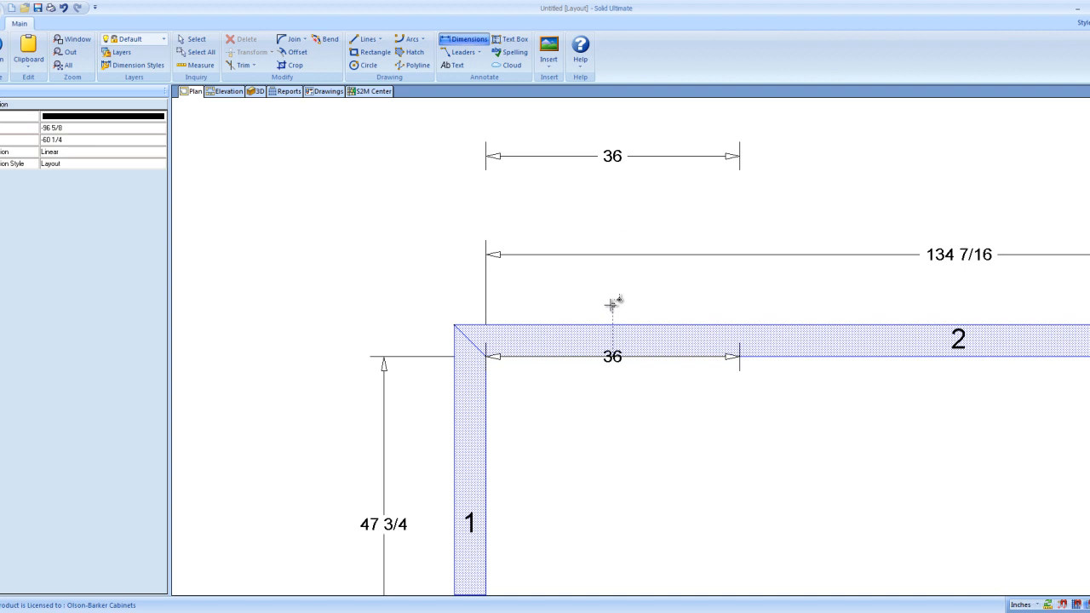
pyautogui.moveTo(494, 266)
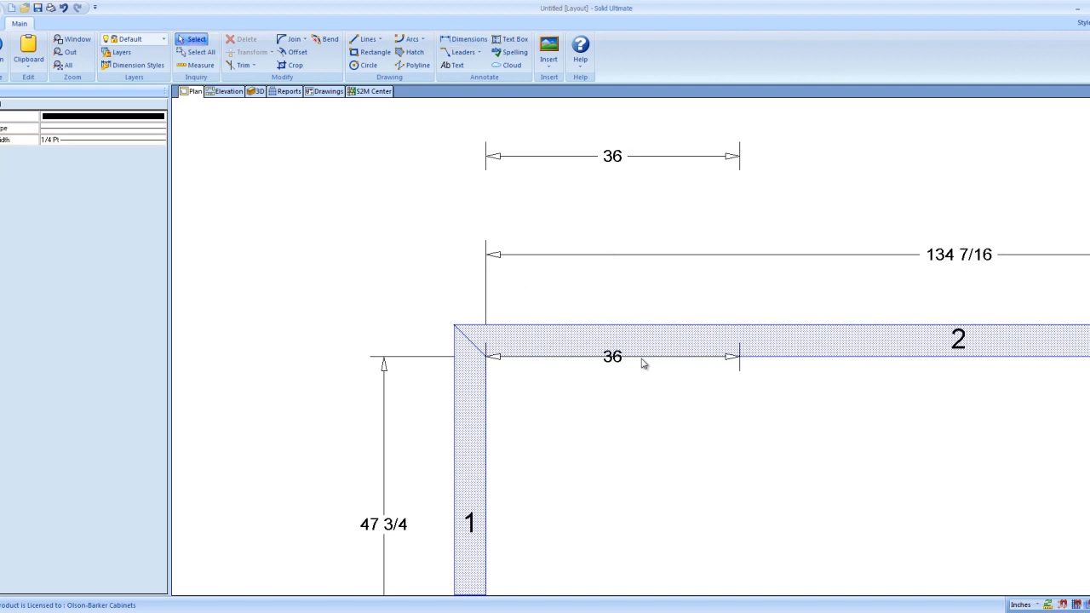
# Draw a line along the inner edge of wall 2 from the corner, 36 inches long.
pyautogui.click(612, 356)
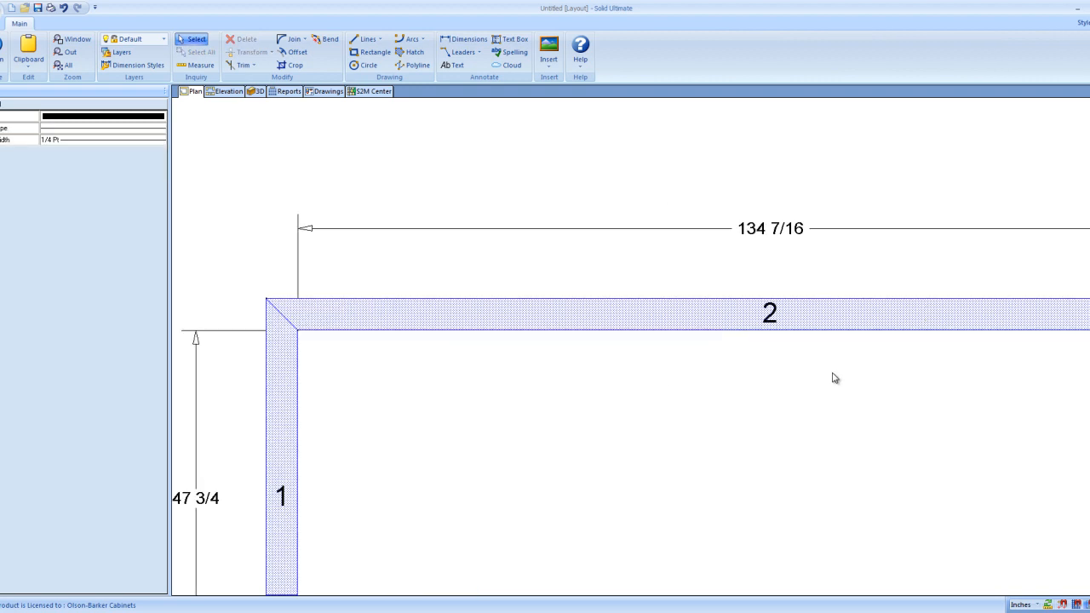
pyautogui.click(55, 24)
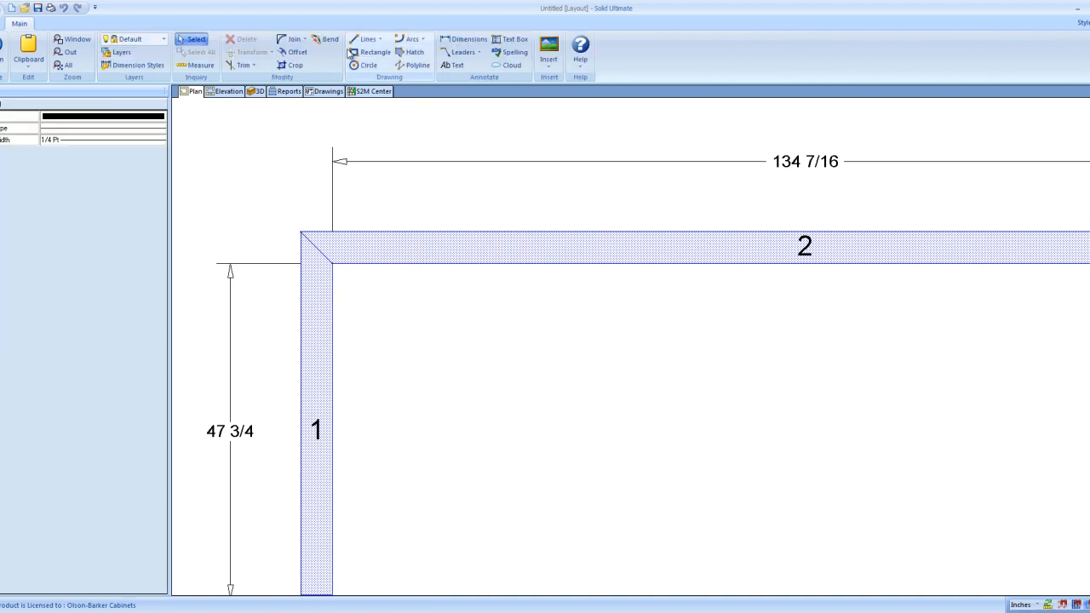
pyautogui.click(366, 39)
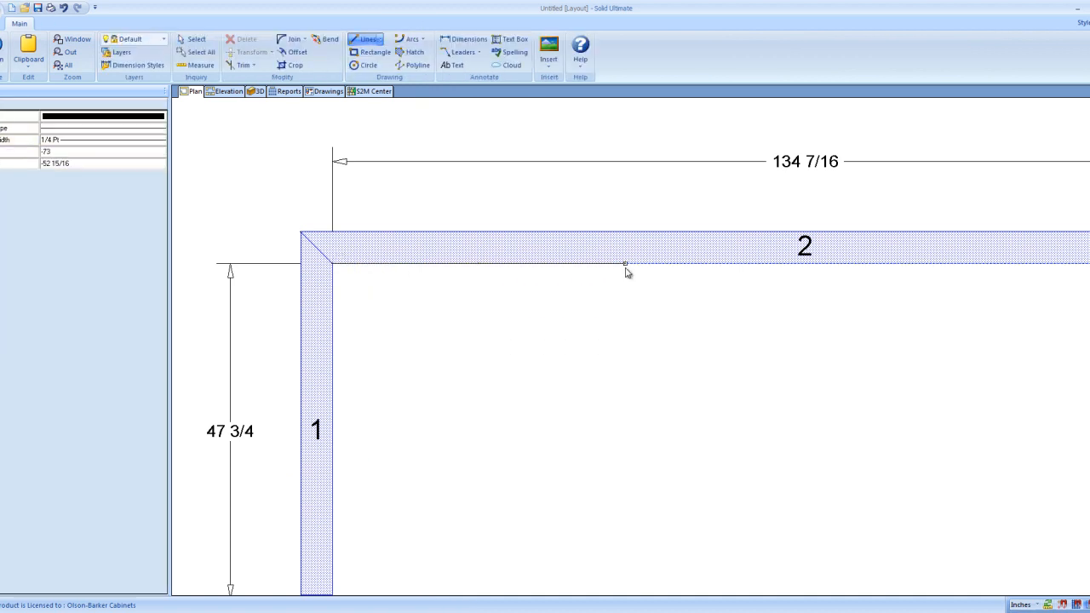
pyautogui.click(469, 40)
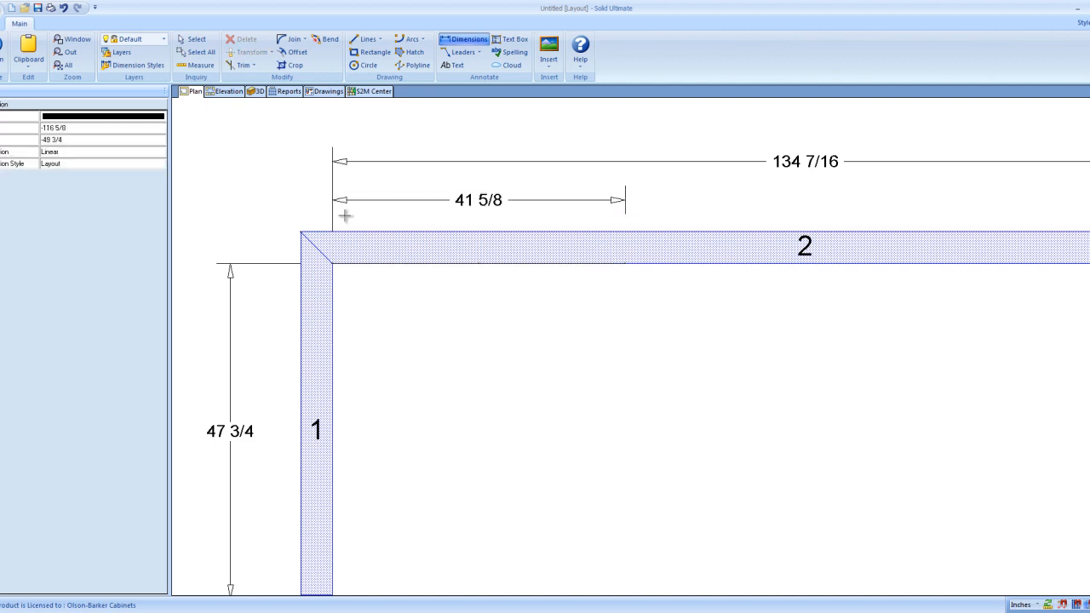
pyautogui.click(477, 201)
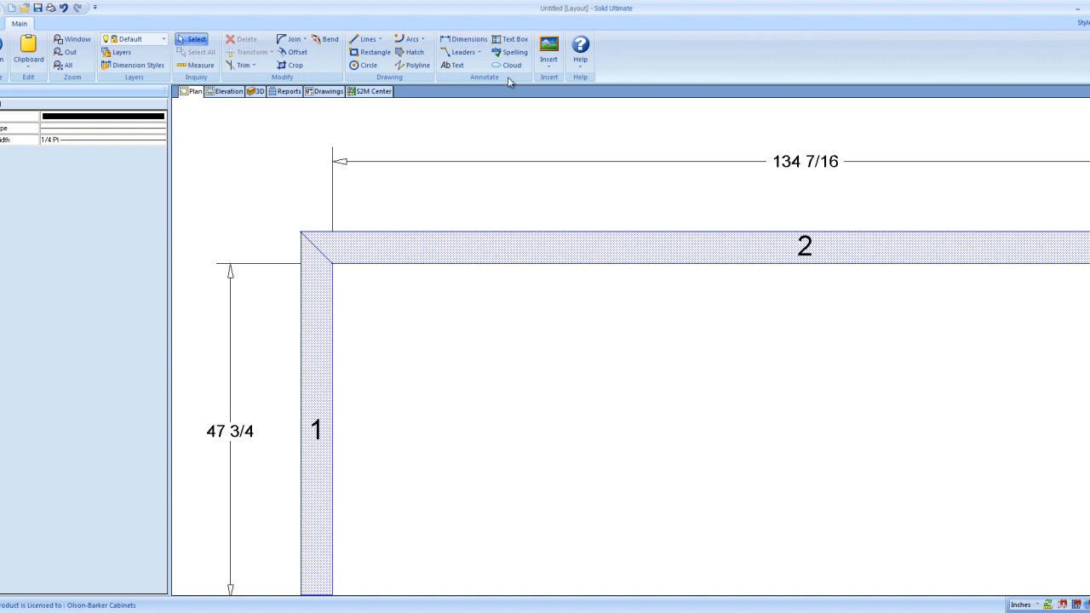
# Place a single linear dimension reading 36 above the new line.
pyautogui.click(367, 40)
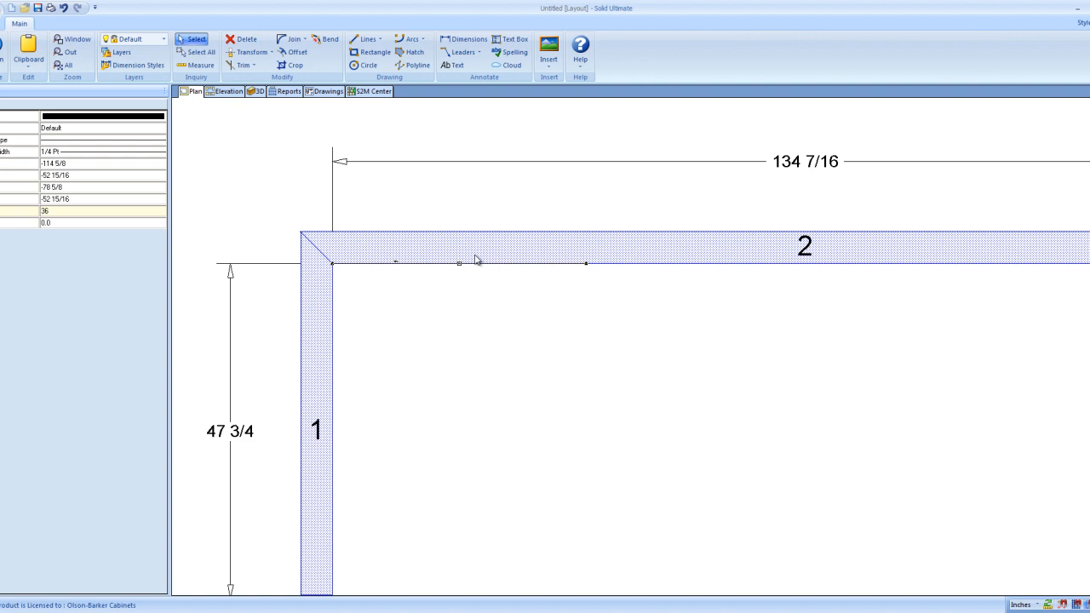
pyautogui.moveTo(191, 176)
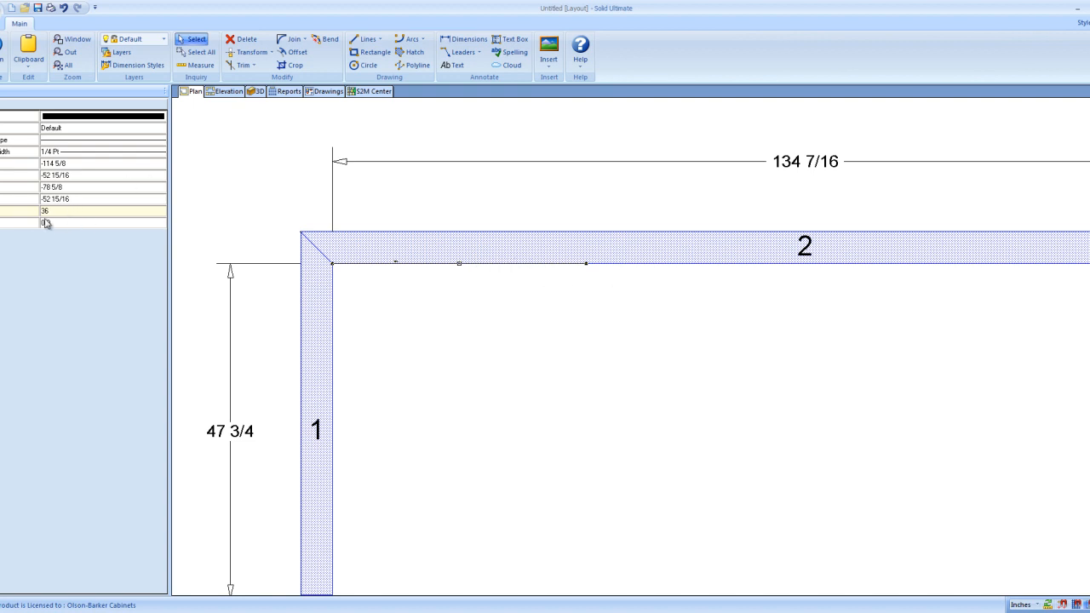
pyautogui.click(469, 40)
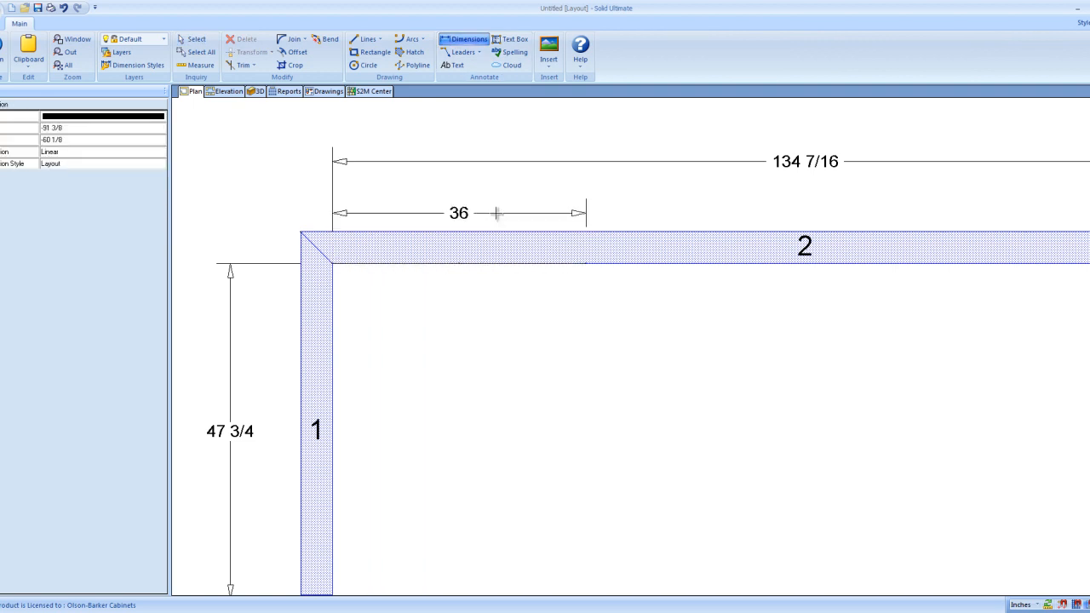
pyautogui.click(197, 40)
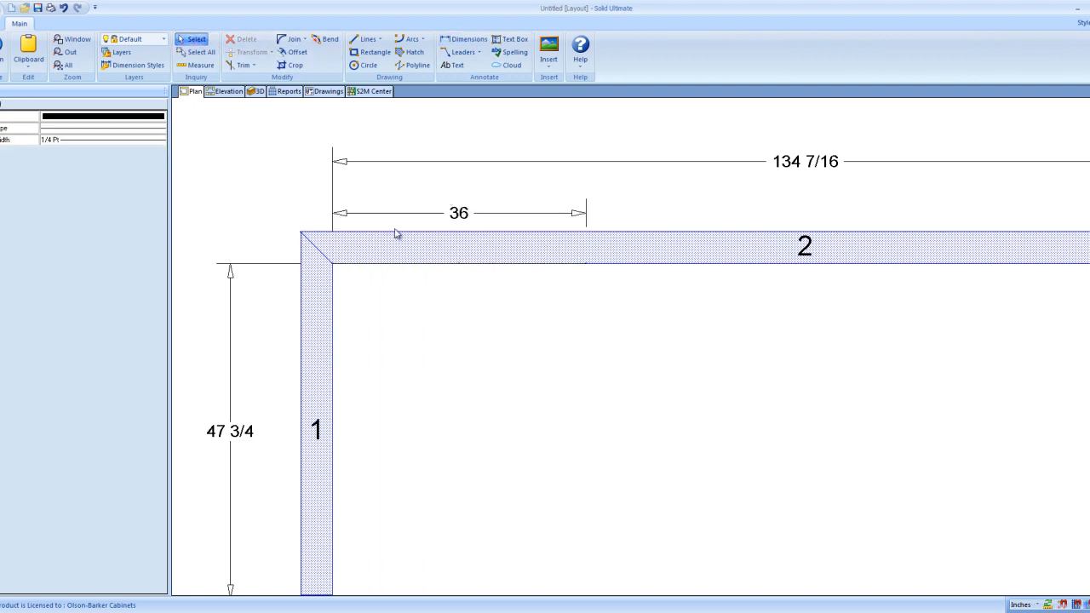
# Select the 36 dimension along wall 2 to change its colour to blue.
pyautogui.click(459, 213)
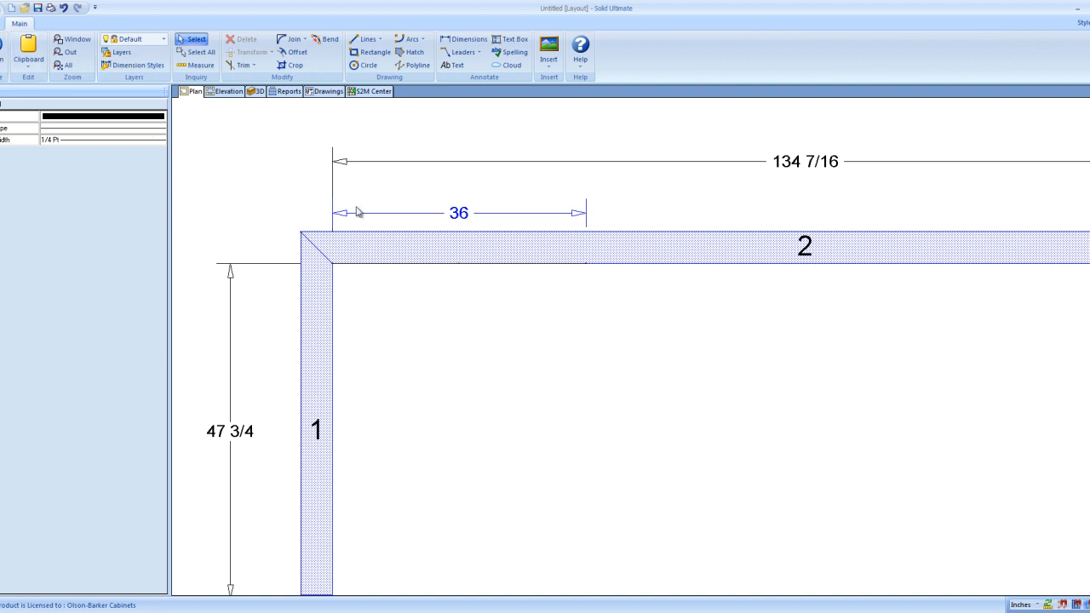
pyautogui.moveTo(615, 212)
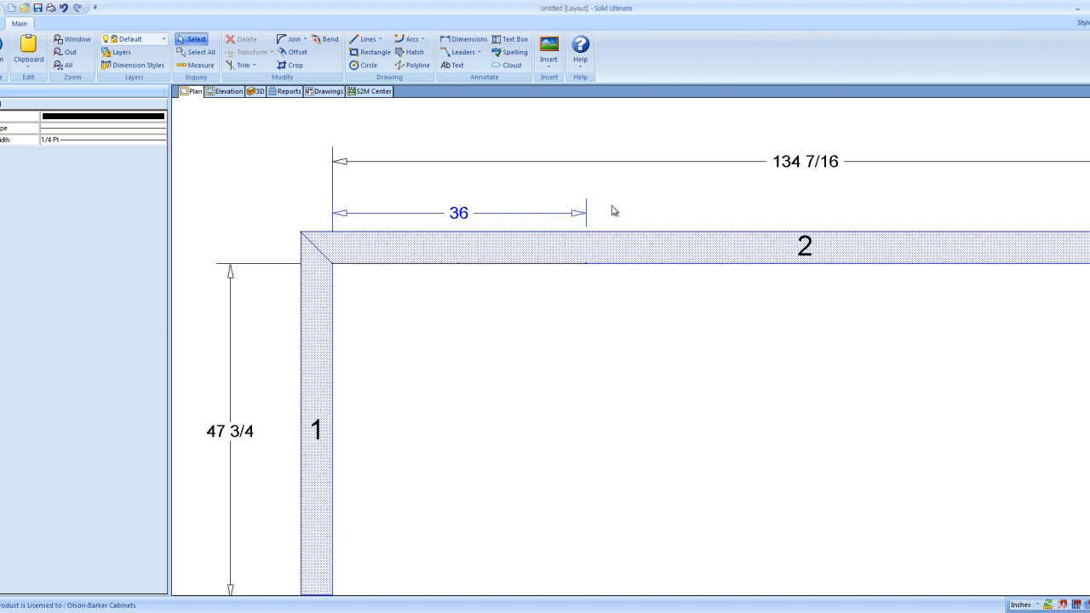
pyautogui.moveTo(603, 210)
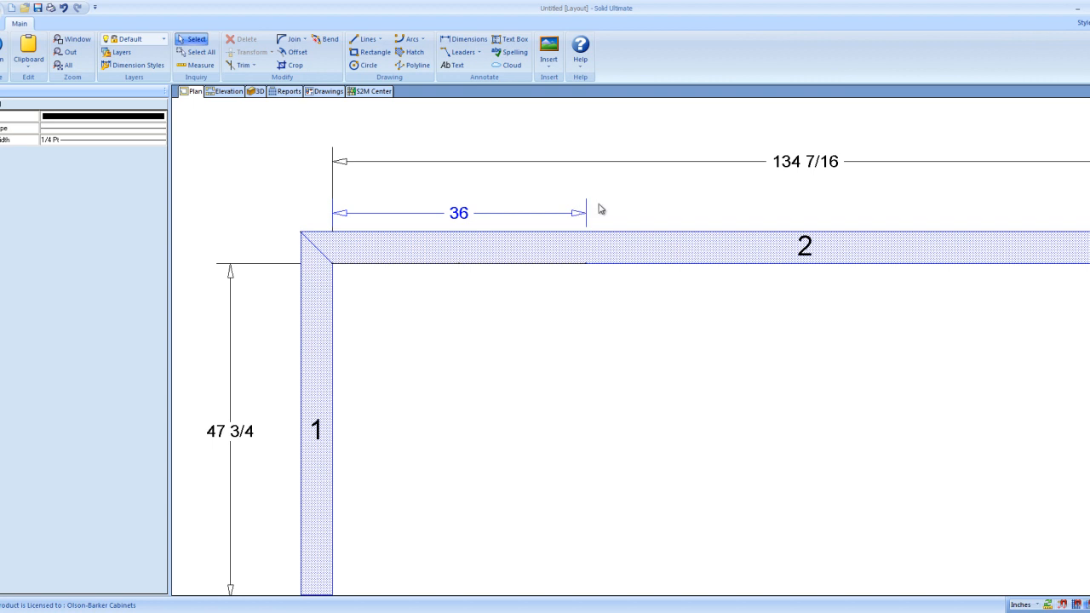
pyautogui.moveTo(572, 282)
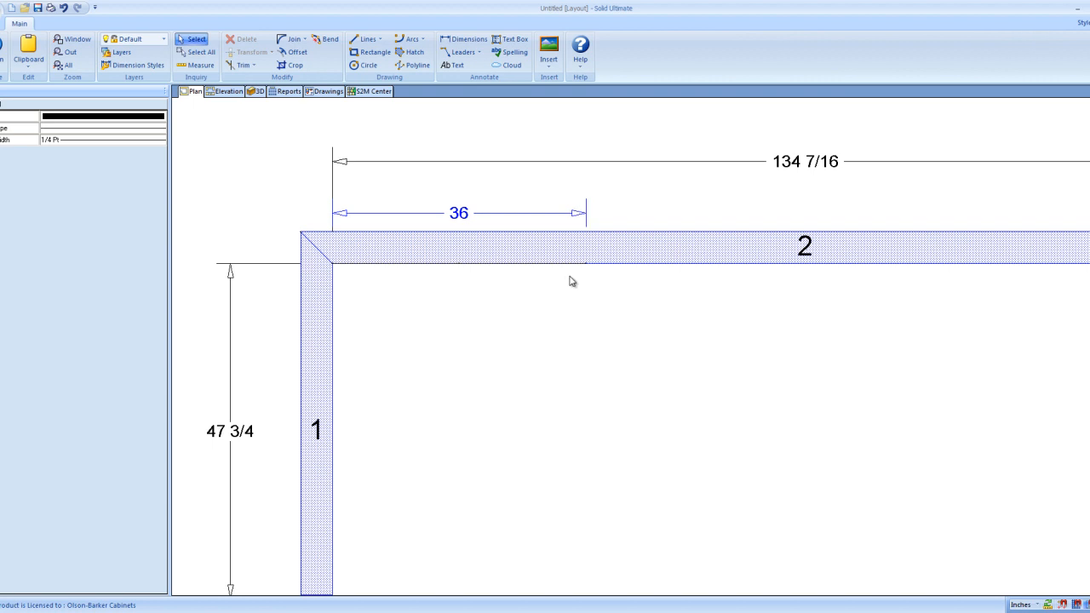
pyautogui.moveTo(622, 324)
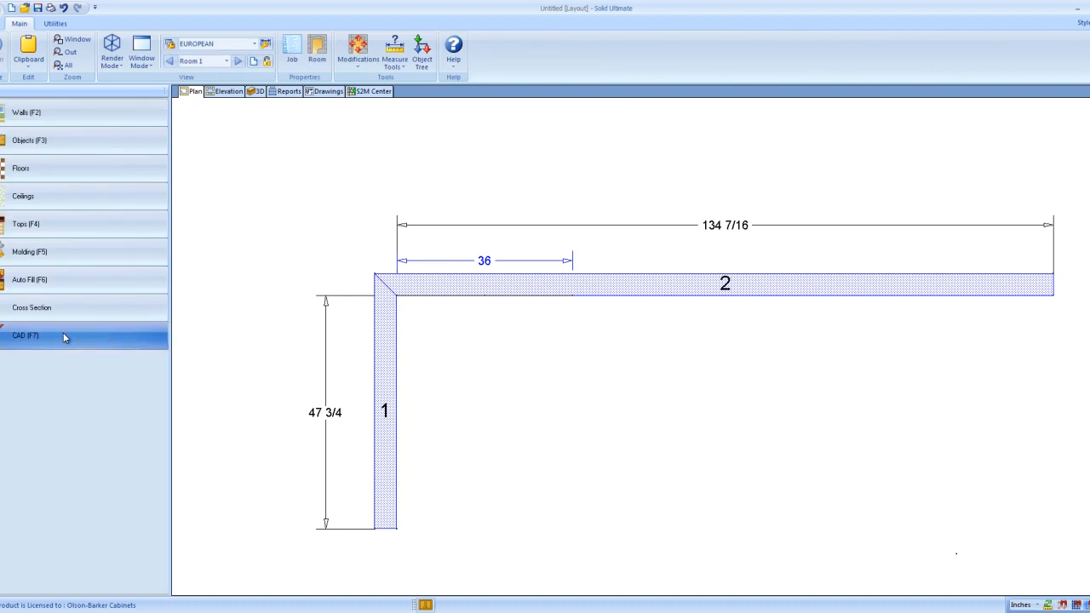
pyautogui.moveTo(84, 351)
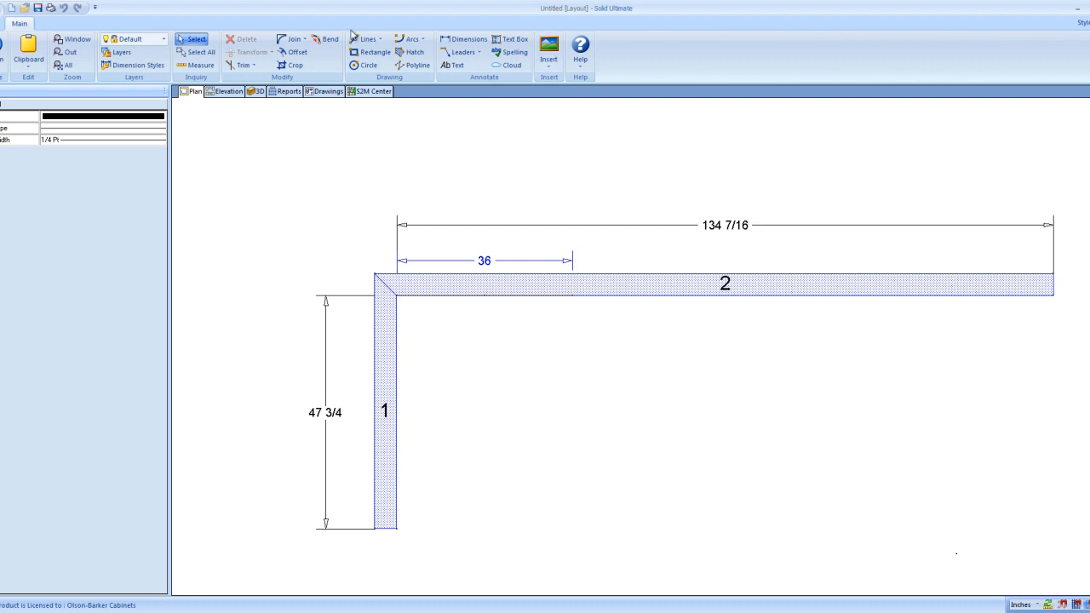
pyautogui.moveTo(484, 60)
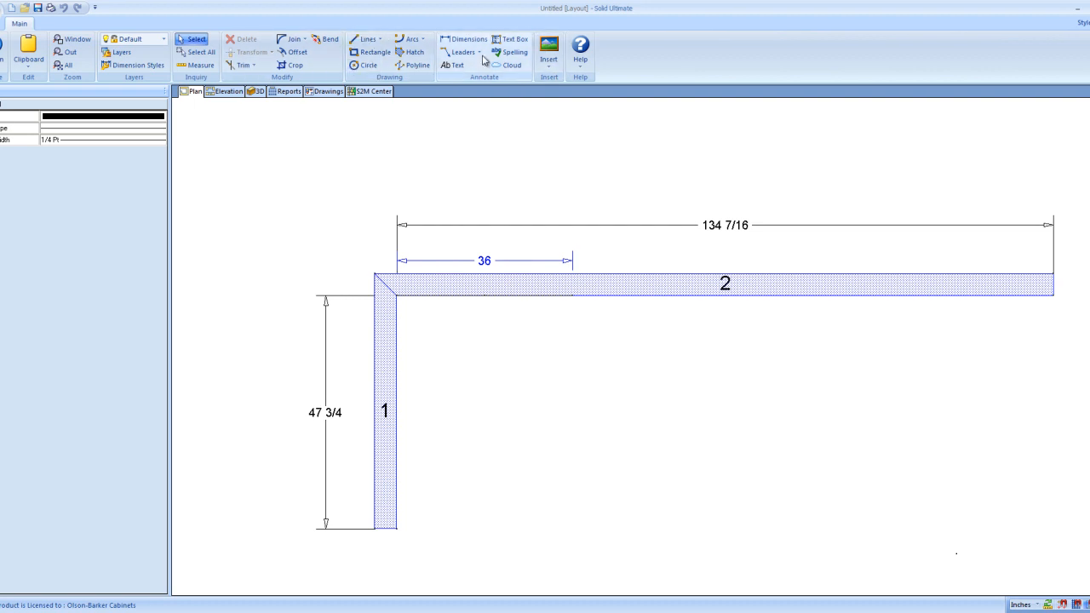
# Add a 'cabinet level 1' text label just inside wall 2 below the 36 dimension.
pyautogui.click(451, 65)
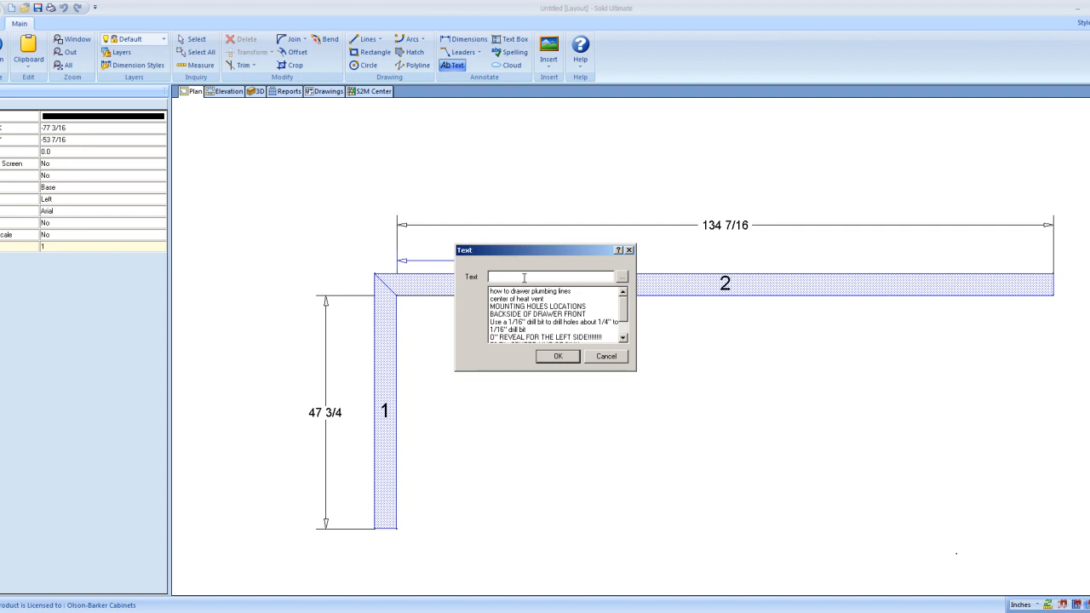
pyautogui.write('cabinet')
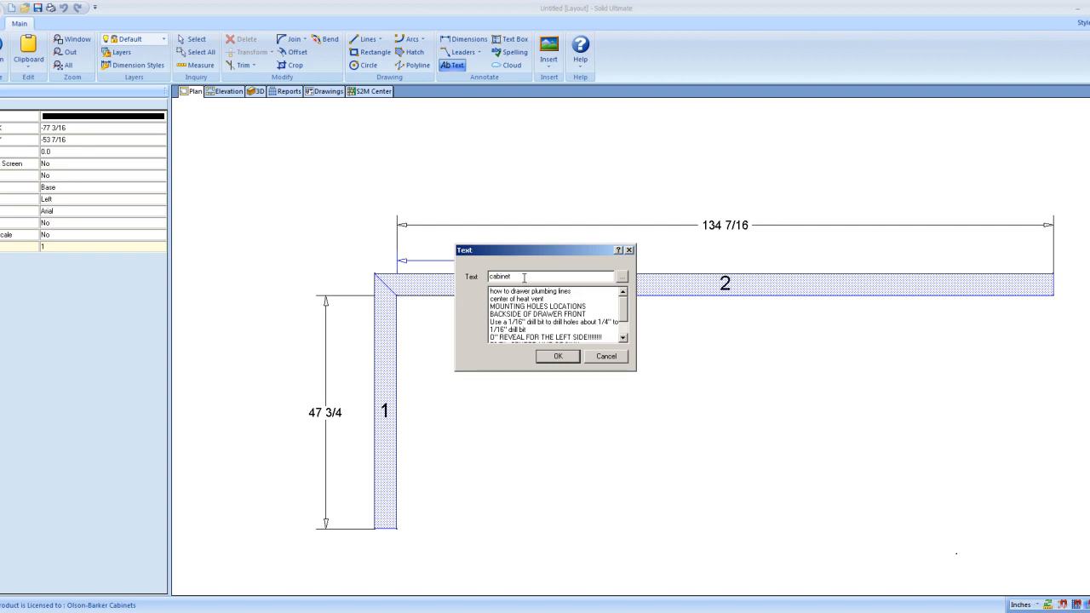
pyautogui.write('leve')
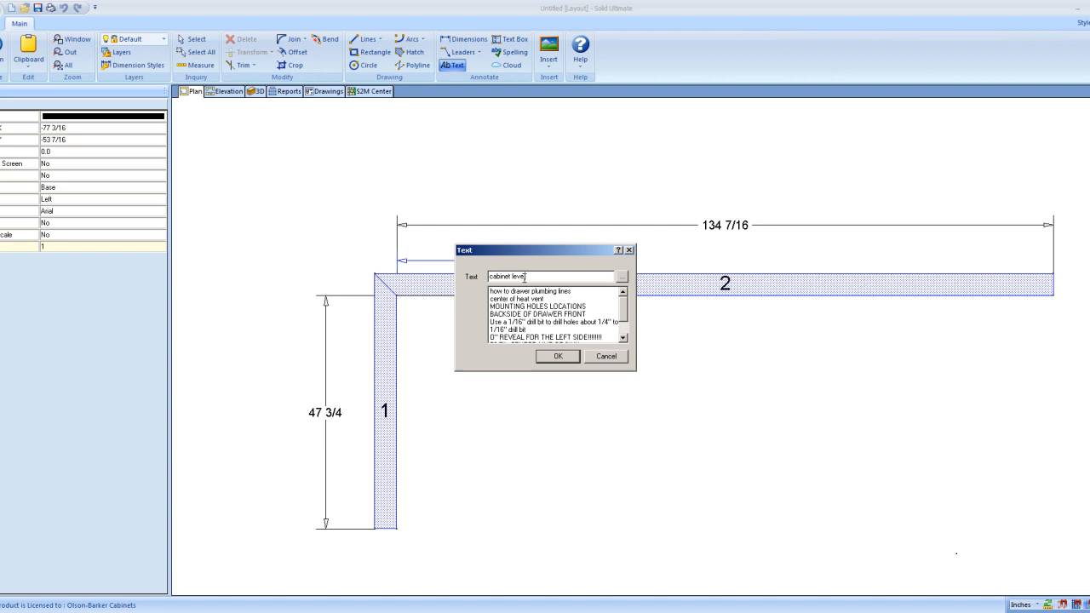
pyautogui.click(557, 356)
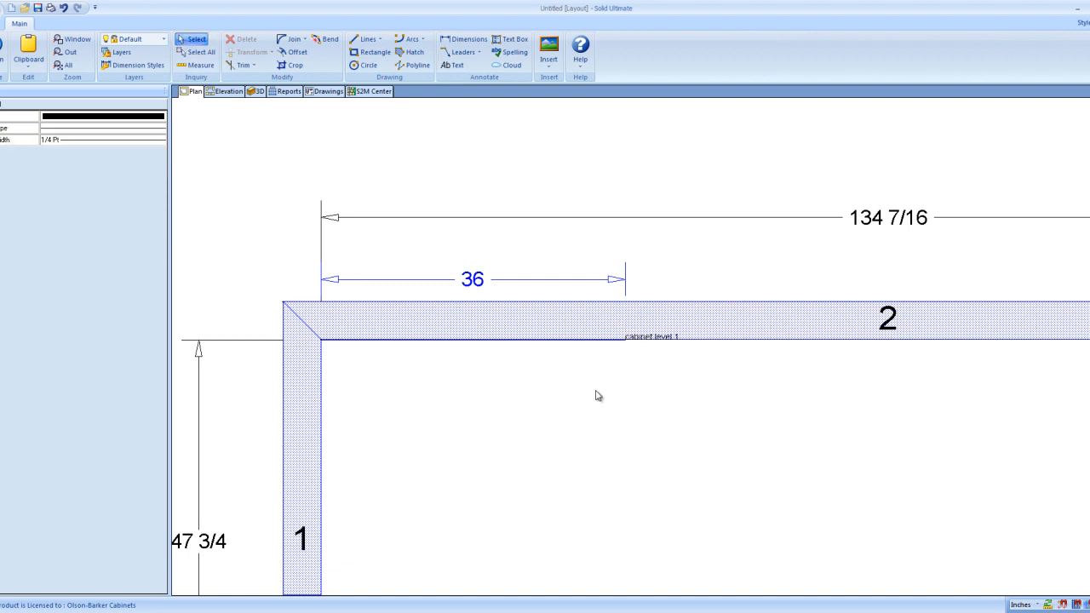
pyautogui.moveTo(608, 341)
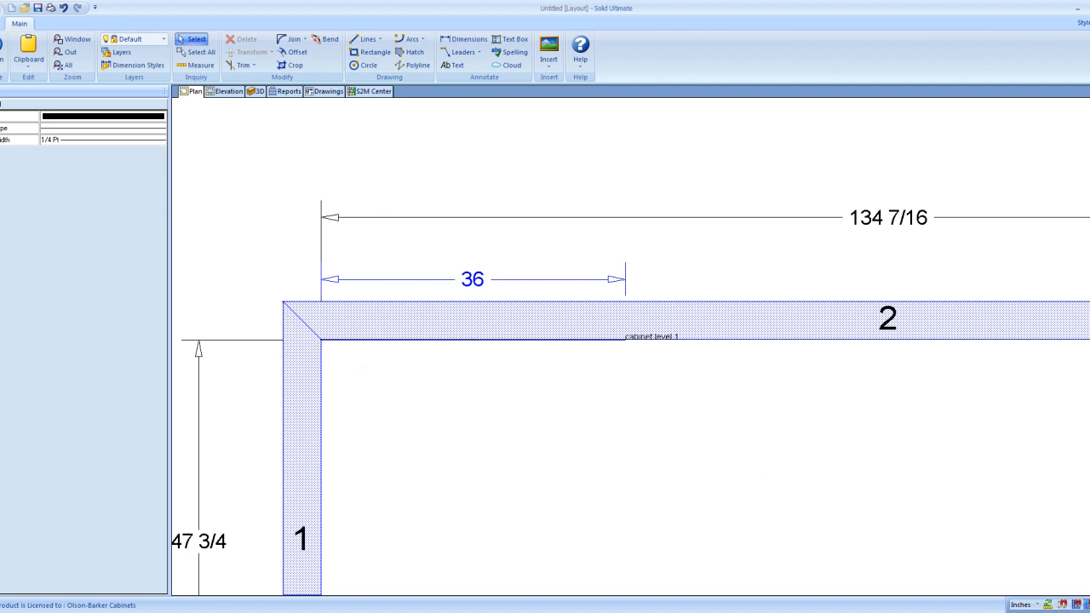
pyautogui.moveTo(1054, 590)
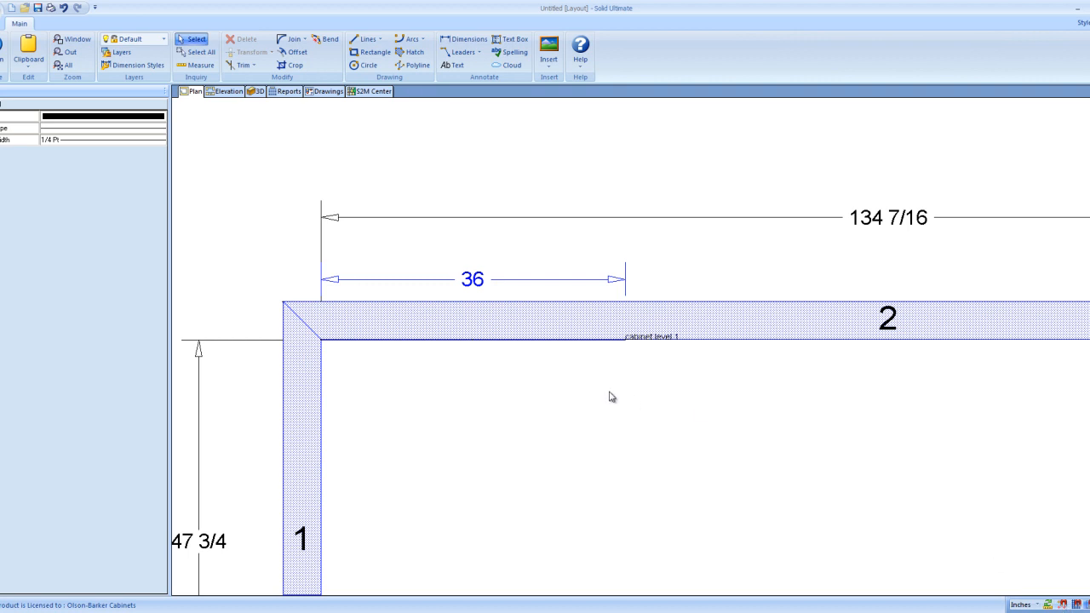
pyautogui.moveTo(910, 460)
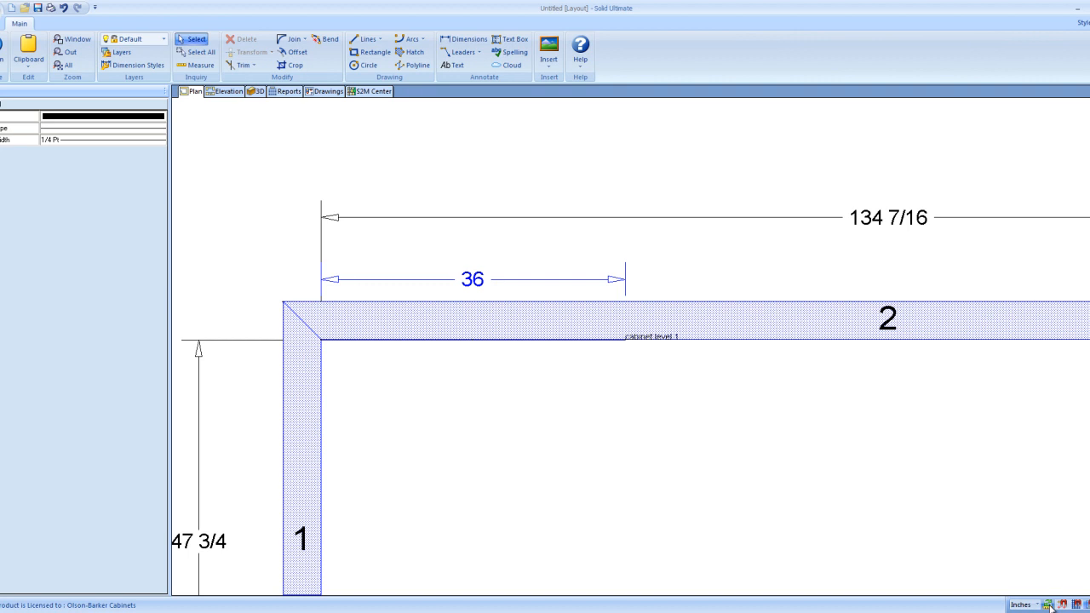
pyautogui.moveTo(542, 133)
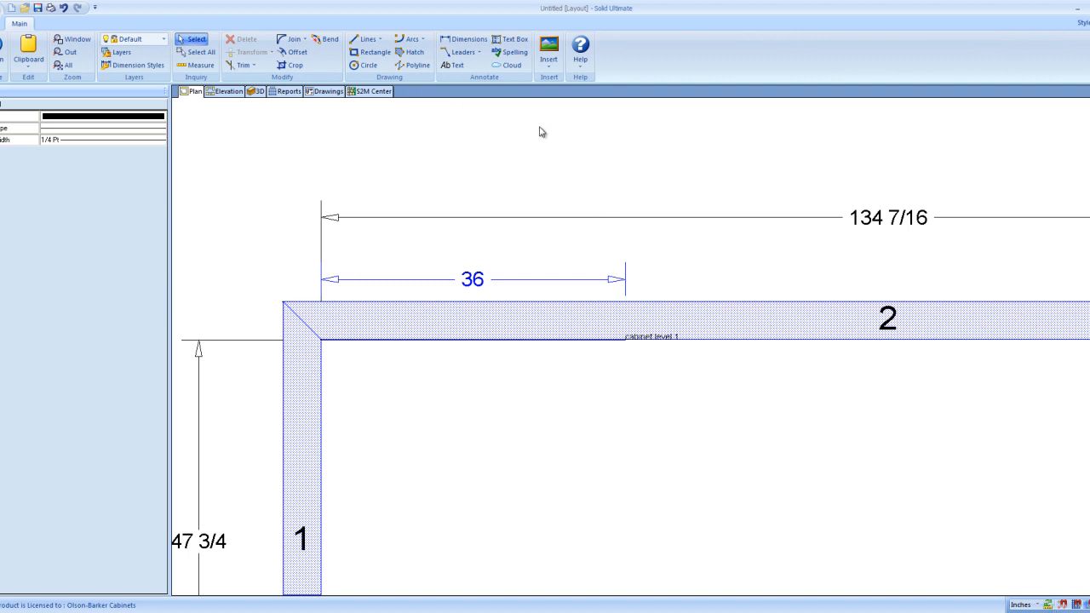
pyautogui.moveTo(453, 222)
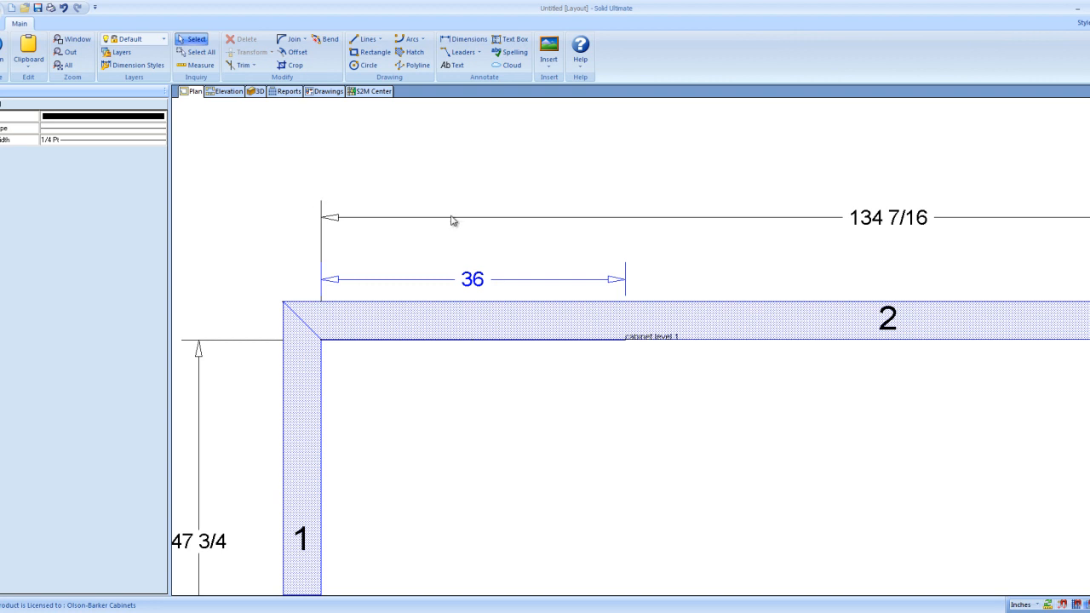